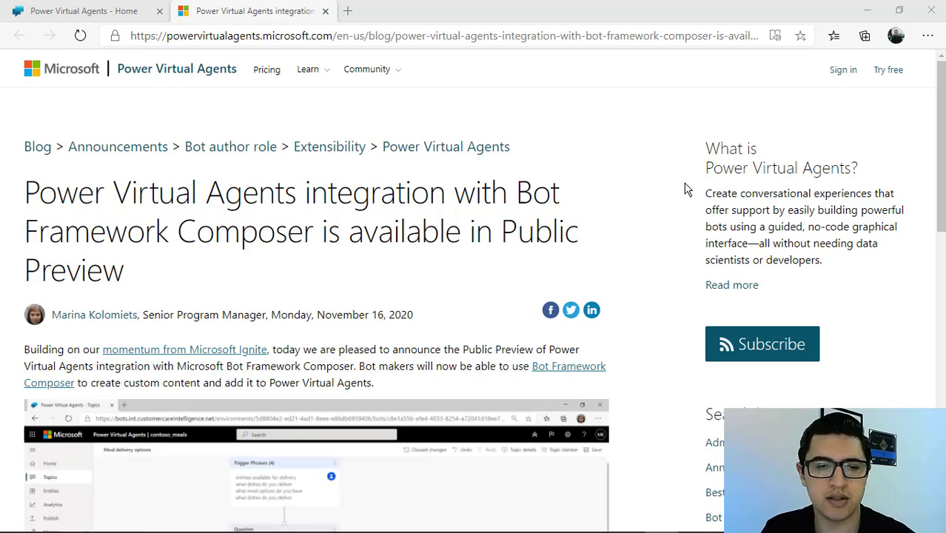
Step: Read the Composer integration blog post to the end, then switch to the Training bot tab
scroll("down", 3)
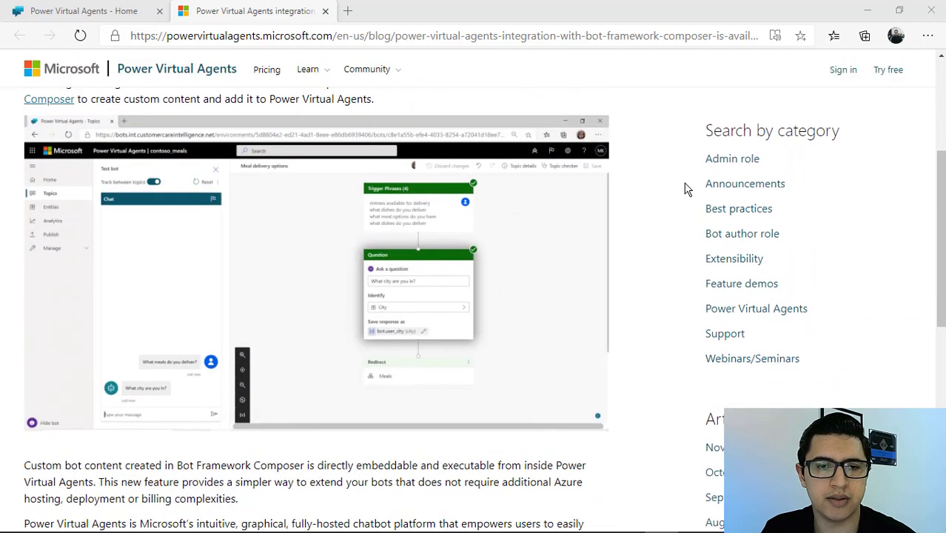
scroll("down", 3)
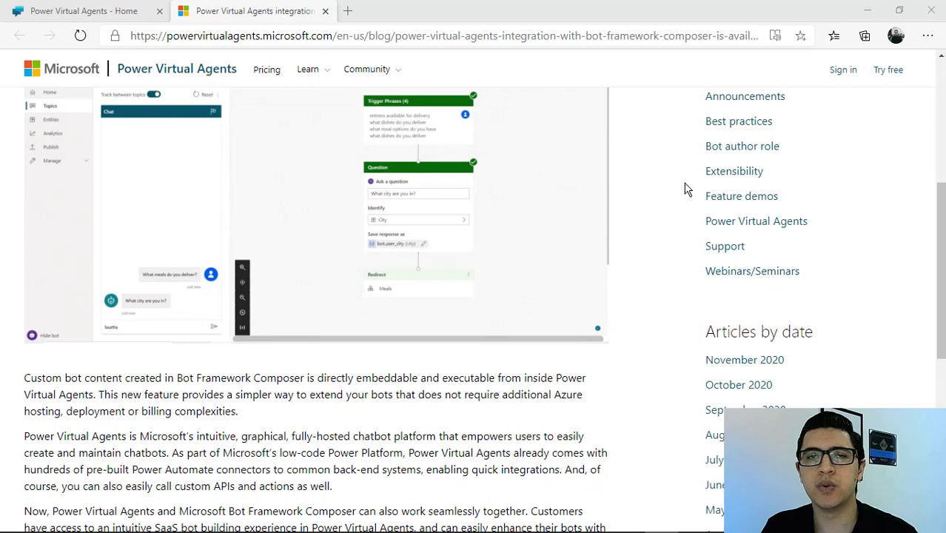
scroll("down", 3)
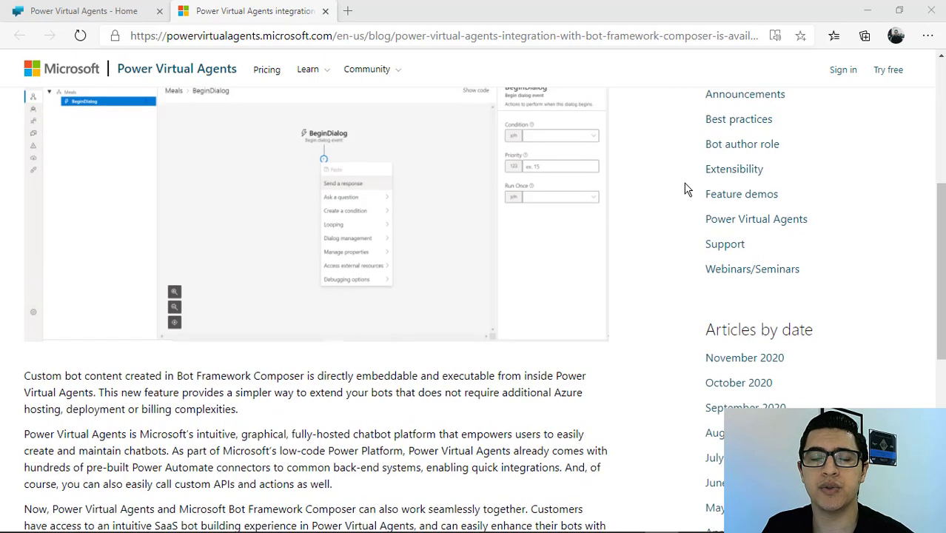
left_click(342, 183)
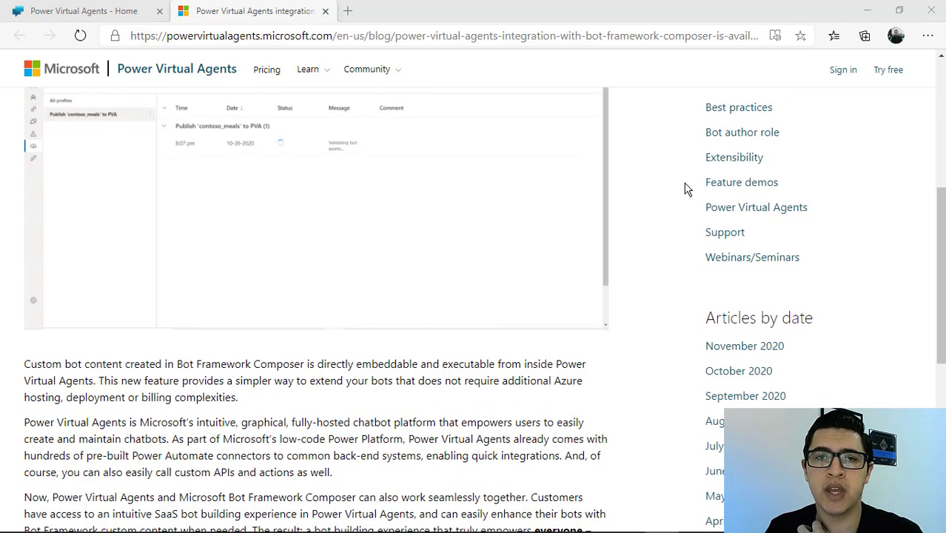
scroll("down", 3)
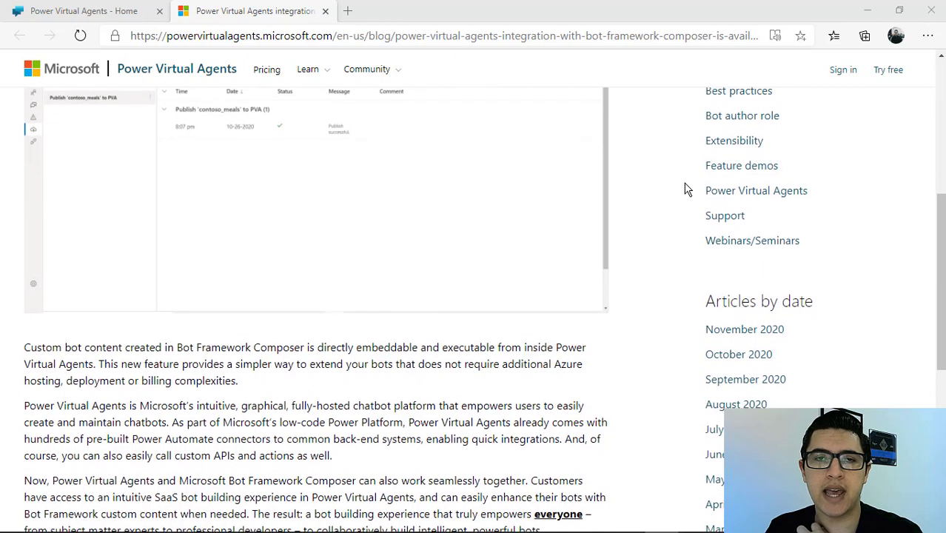
scroll("down", 3)
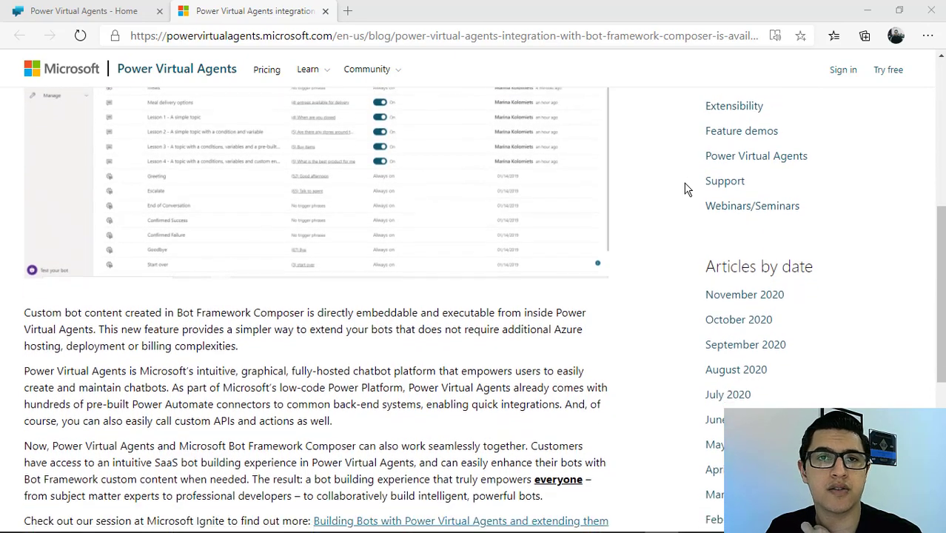
scroll("down", 3)
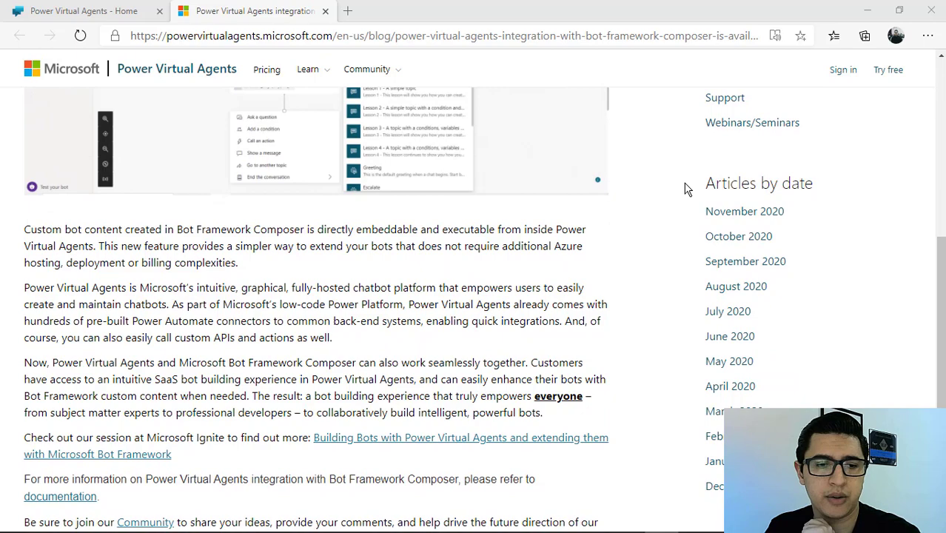
scroll("down", 3)
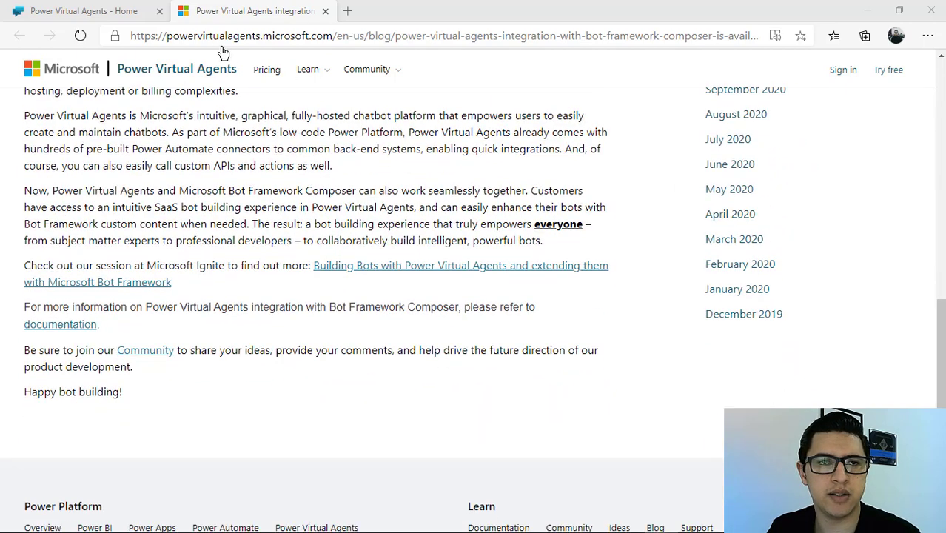
left_click(81, 11)
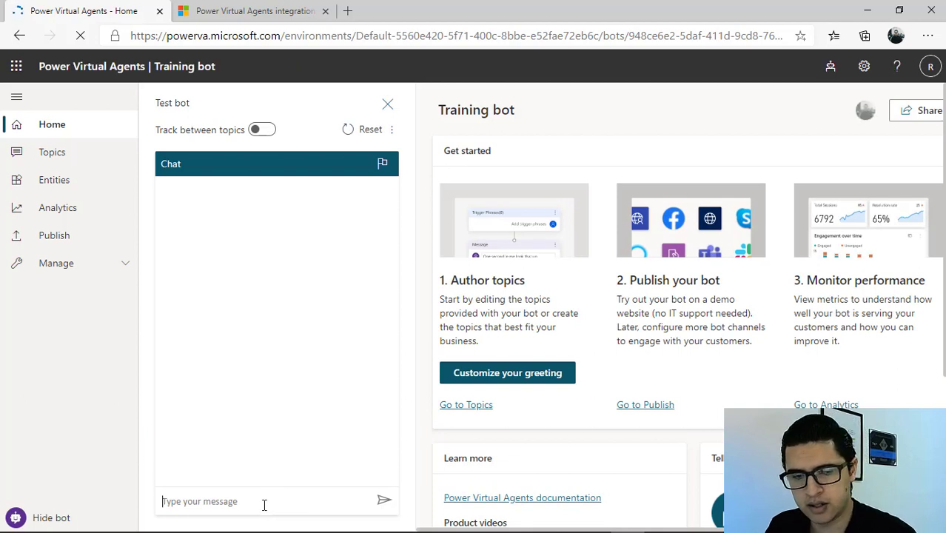
Step: Start a test chat with 'test', answer 'Brazil' as location, and enter google.com.br
type("test")
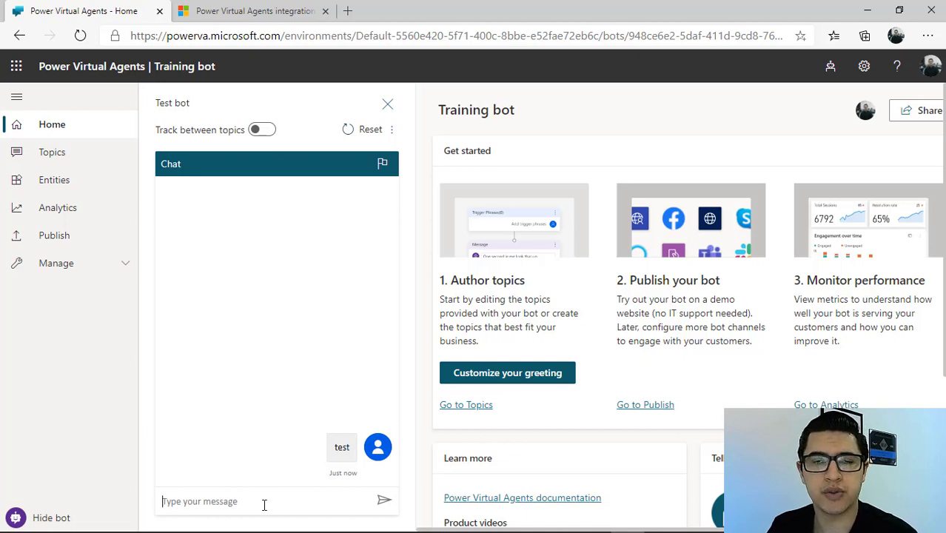
left_click(384, 501)
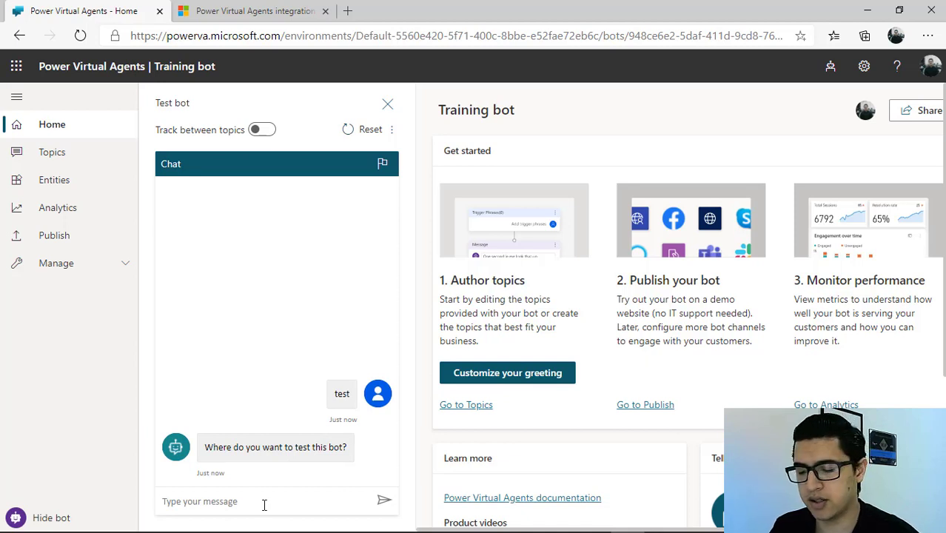
type("Braz")
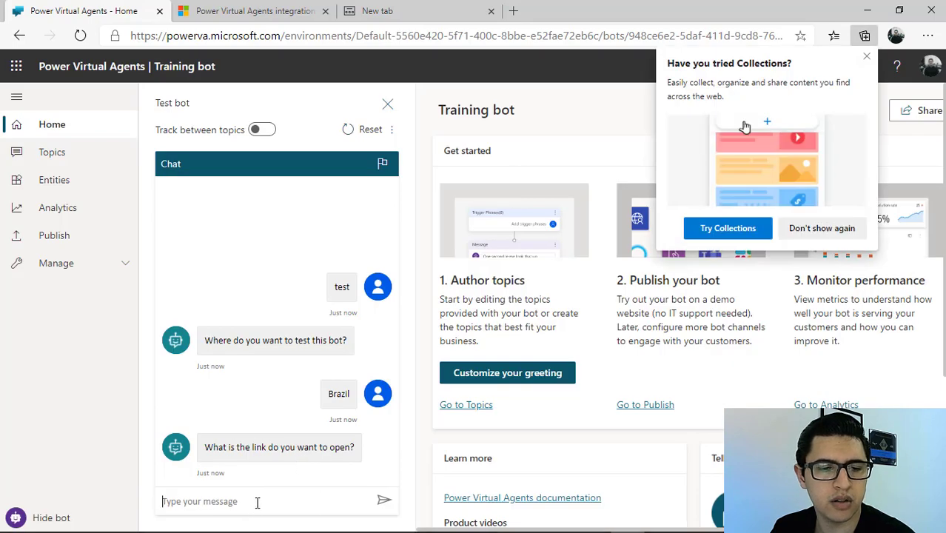
type("google.com.br")
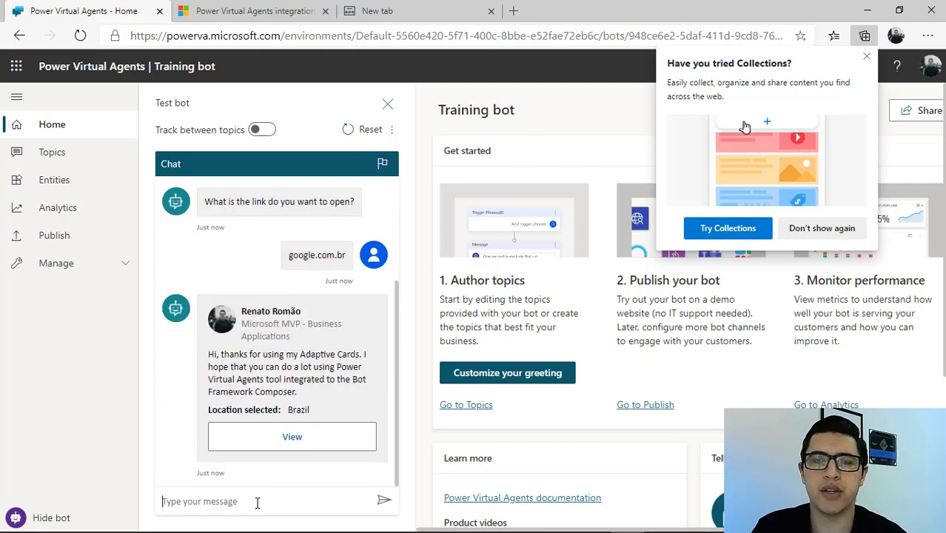
mouse_move(226, 396)
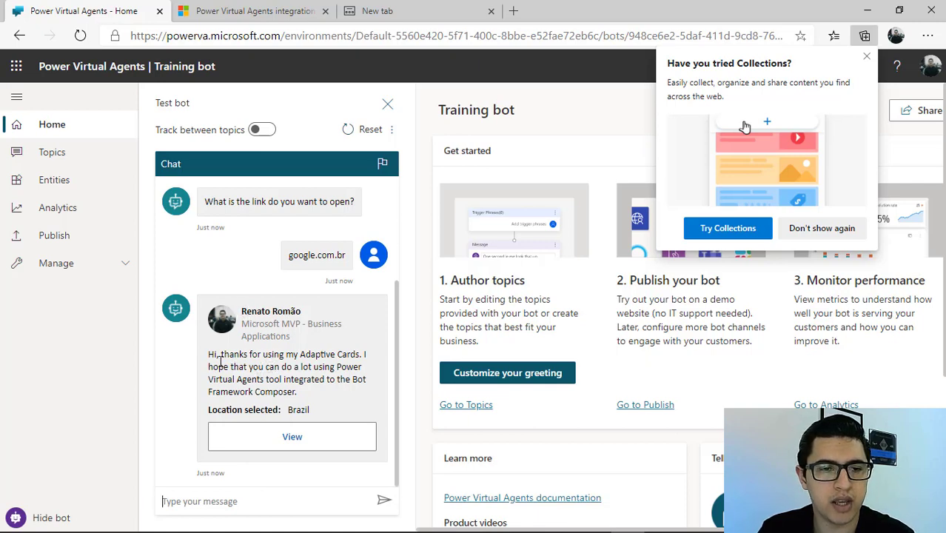
mouse_move(219, 353)
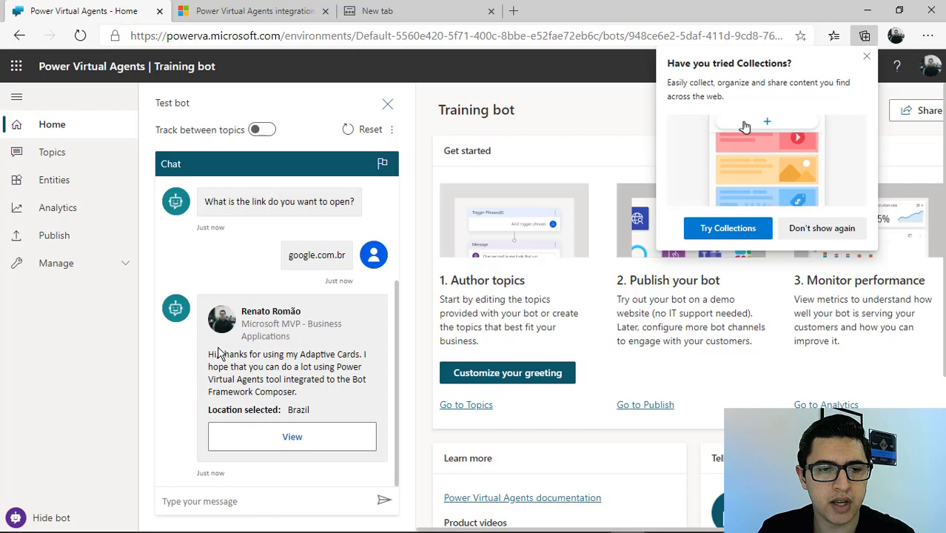
mouse_move(315, 413)
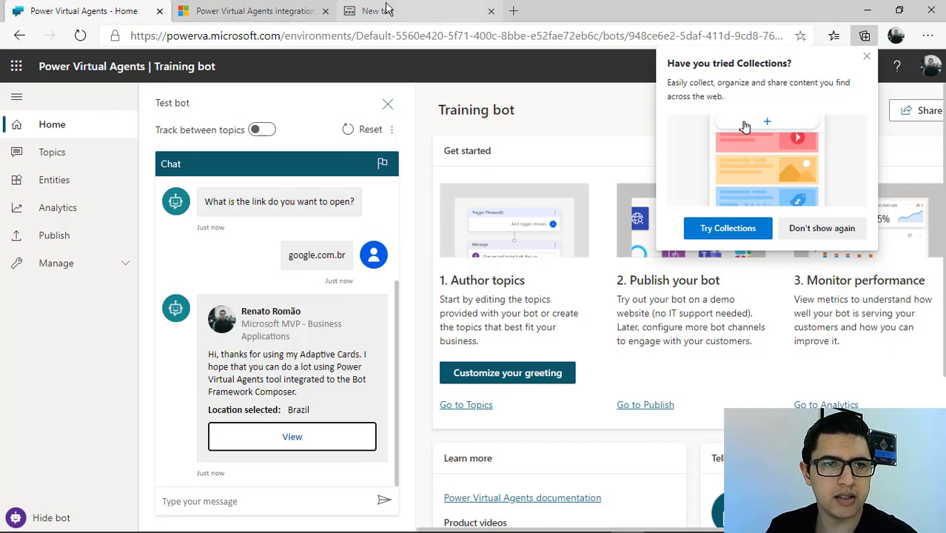
Step: Send google.com.br as the link answer to get the Brazil location card
type("httpgoogle.com.br")
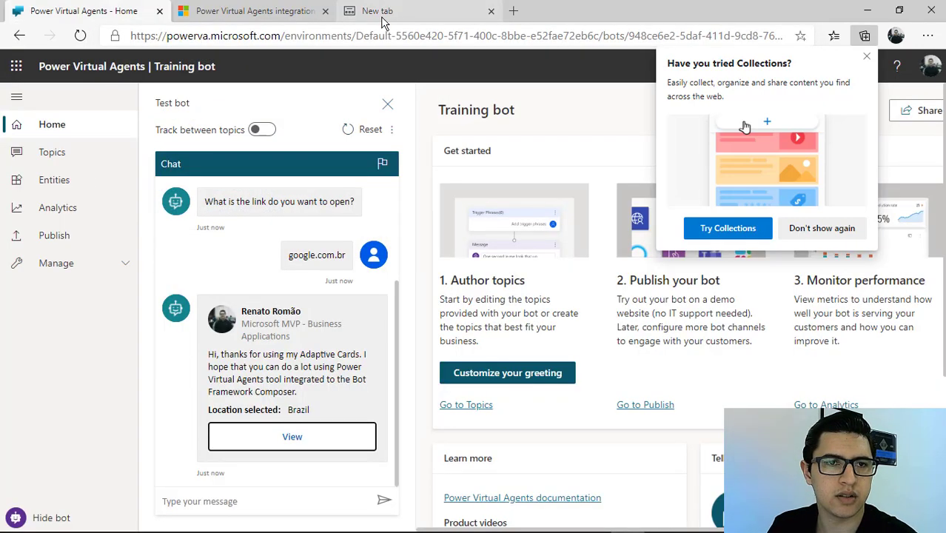
Step: Reset the test conversation, type a new location answer, and send it
left_click(369, 129)
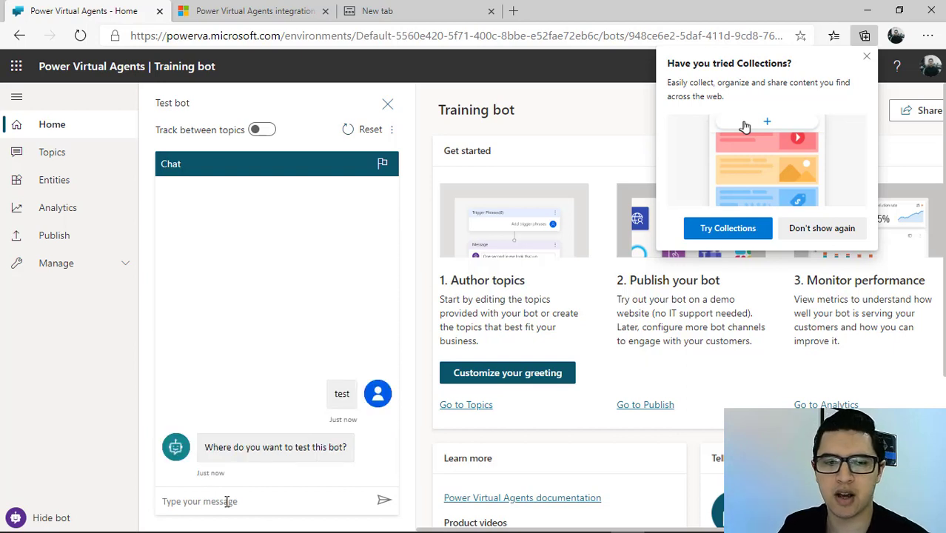
type("Brazil")
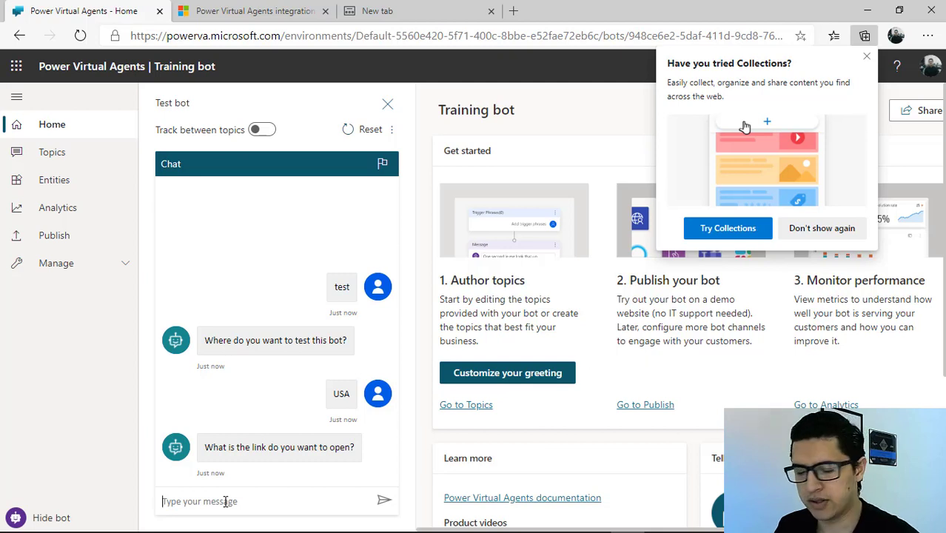
left_click(386, 500)
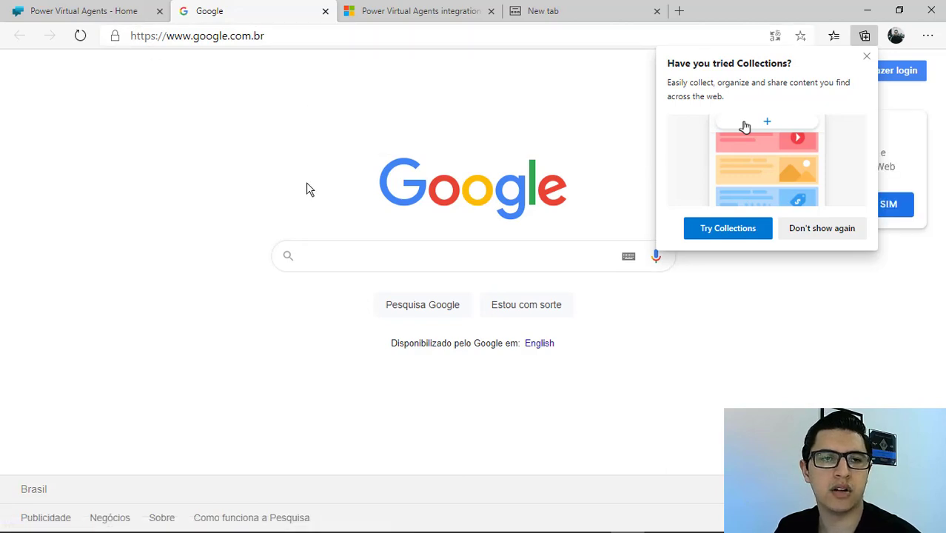
Step: View the Training bot's USA card, then return to the Composer integration blog post
left_click(87, 11)
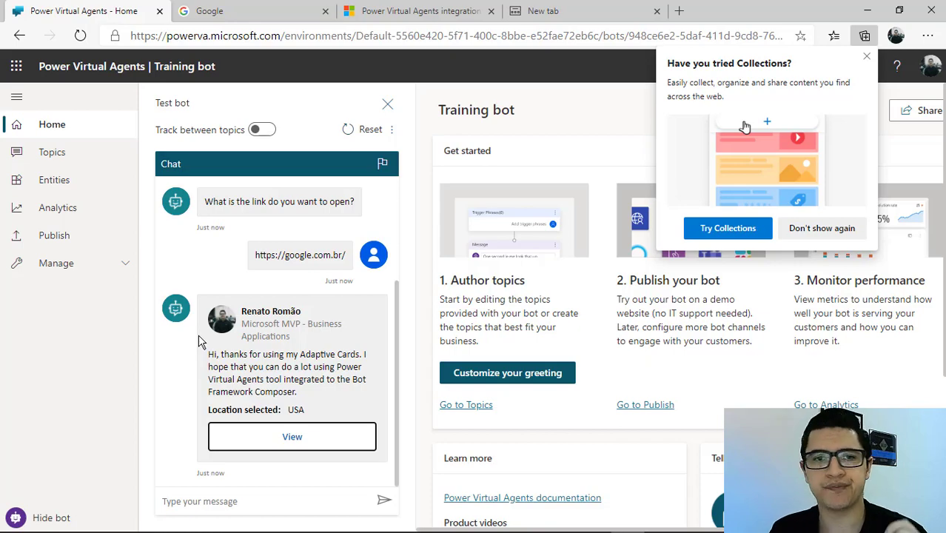
left_click(418, 11)
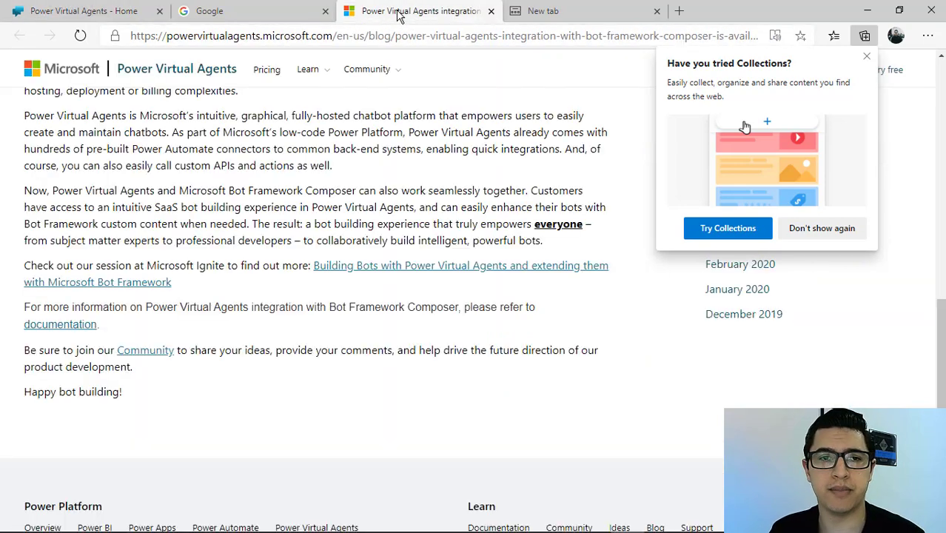